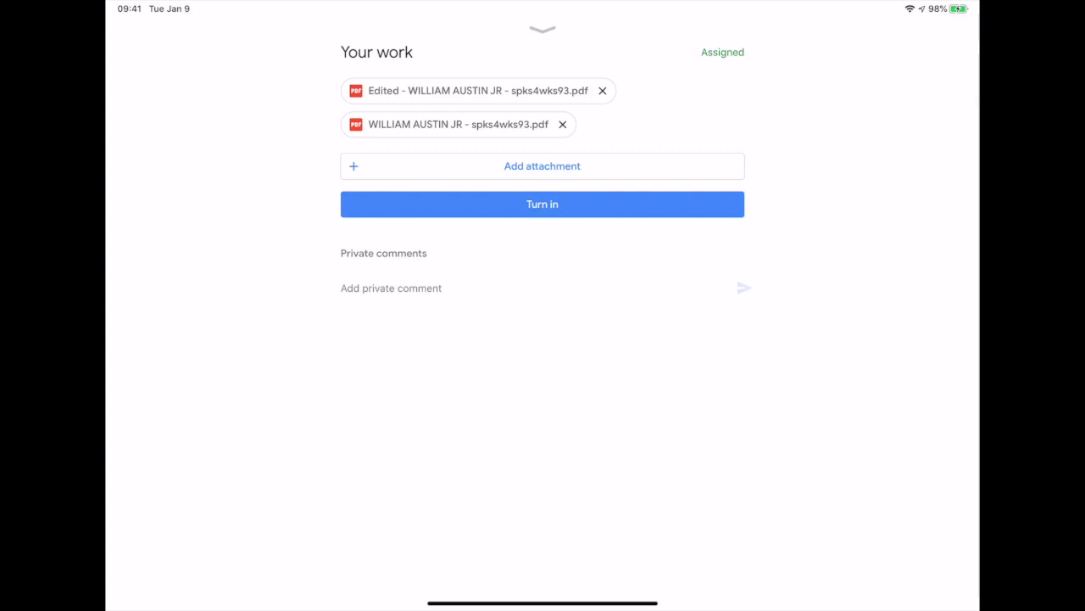
{"action": "left_click", "coordinate": [458, 125]}
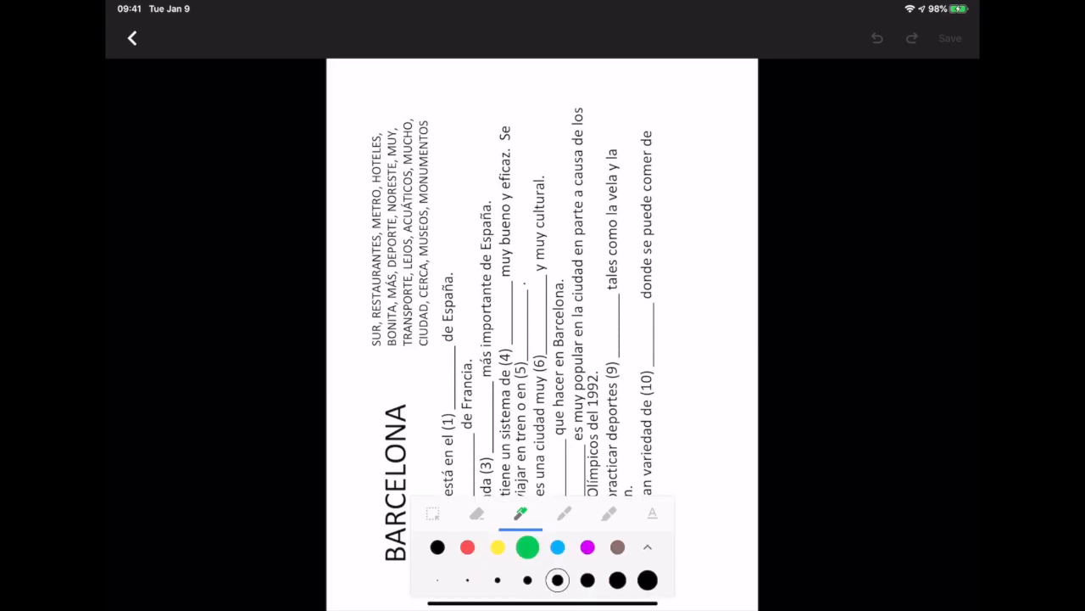
- Select the blue swatch in the pen palette and collapse the palette
{"action": "left_click", "coordinate": [557, 546]}
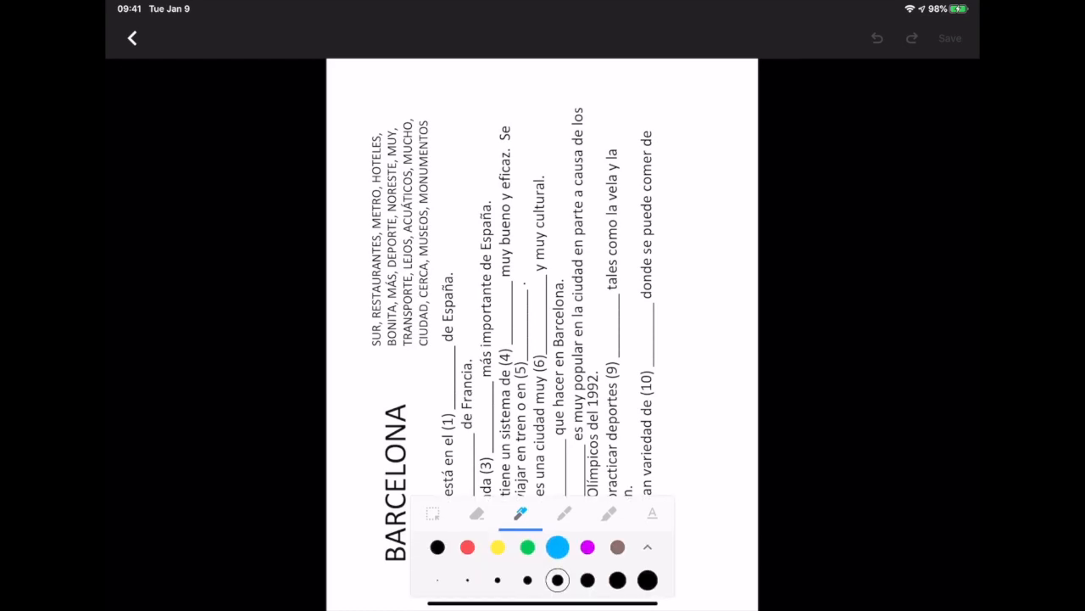
{"action": "left_click", "coordinate": [587, 580]}
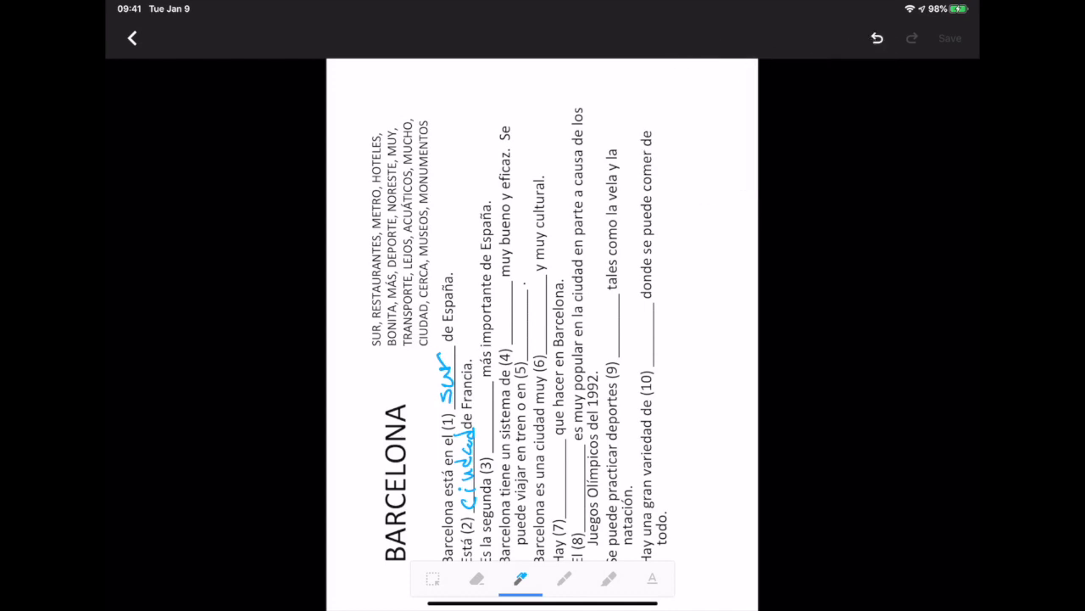
- Undo the answer written in the wrong blank on the worksheet
{"action": "left_click", "coordinate": [877, 38]}
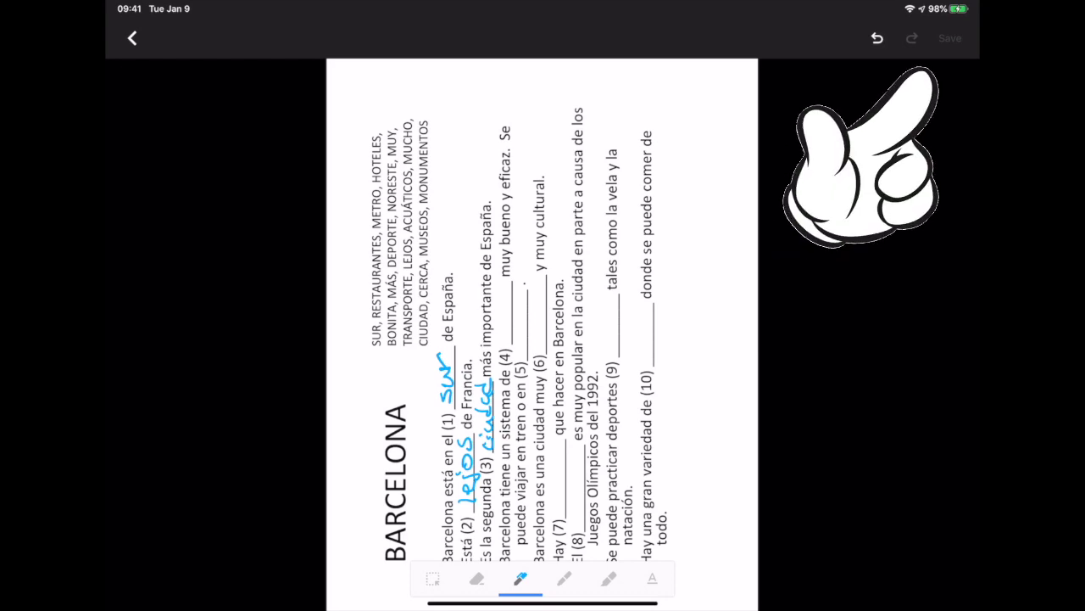
- Save the handwritten blue answers as an edited copy of the worksheet
{"action": "left_click", "coordinate": [949, 38]}
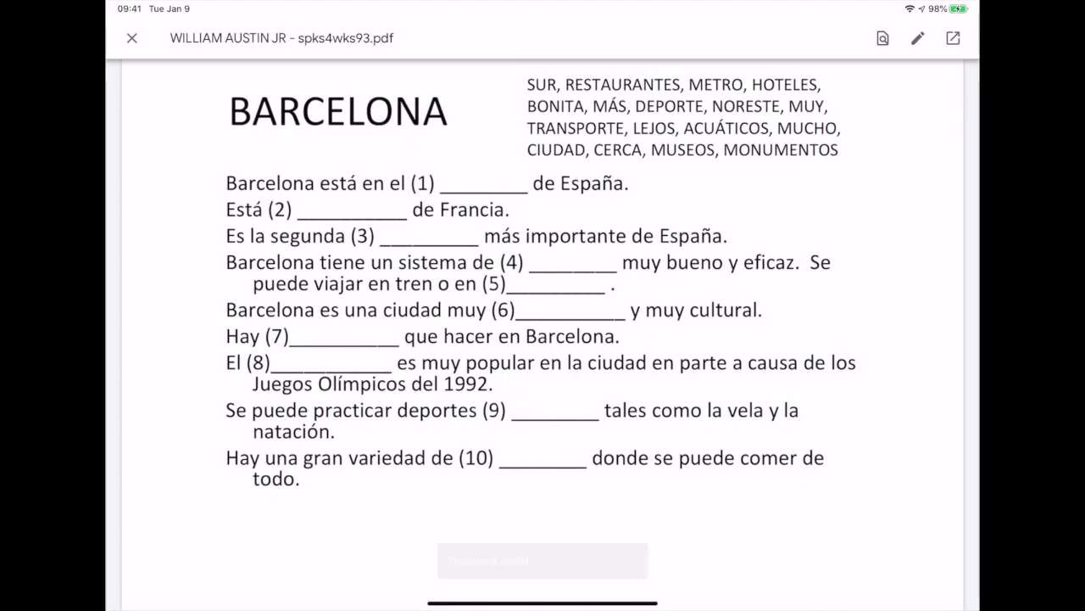
- Close the worksheet viewer, then turn in the assignment and confirm
{"action": "left_click", "coordinate": [132, 38]}
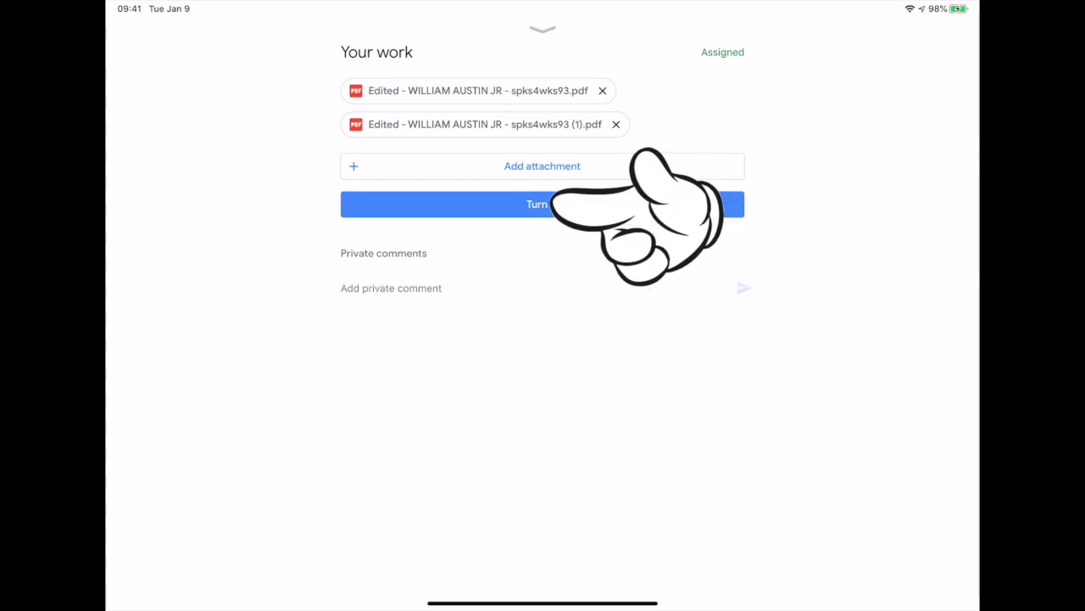
{"action": "left_click", "coordinate": [542, 204]}
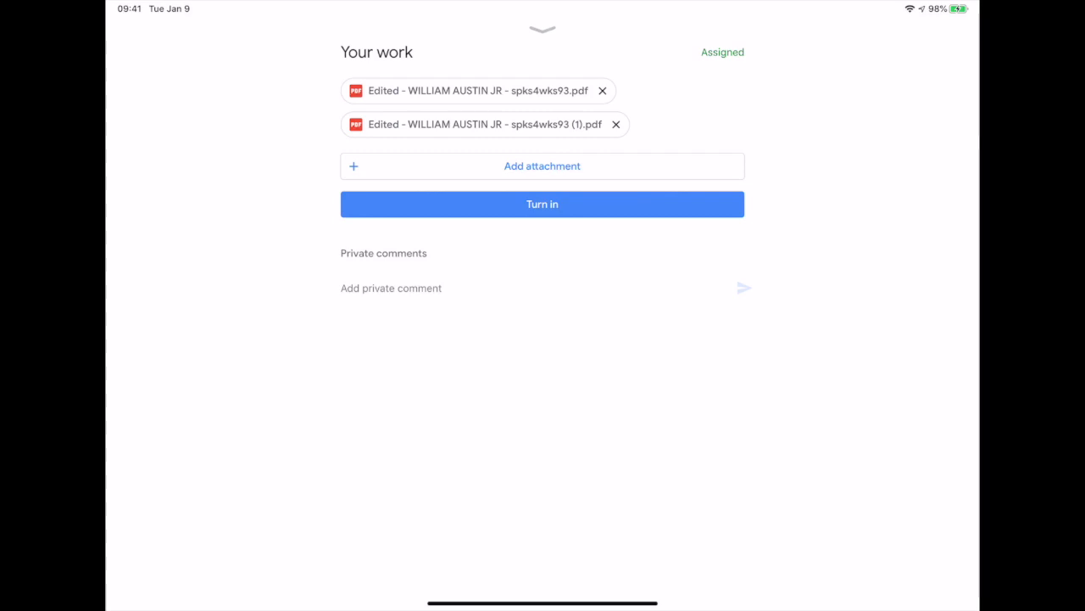
{"action": "left_click", "coordinate": [542, 203]}
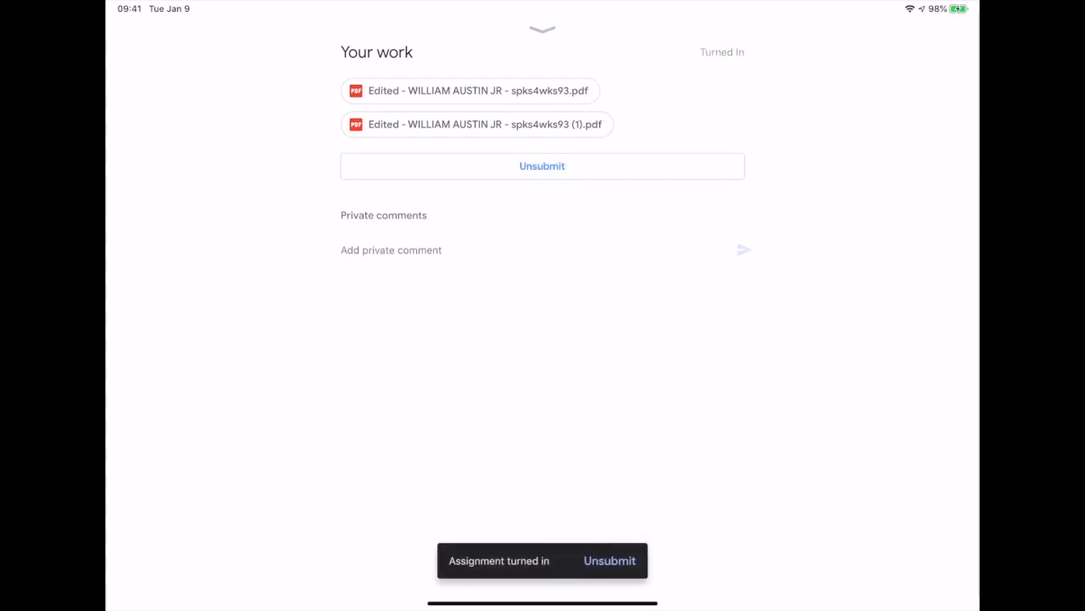